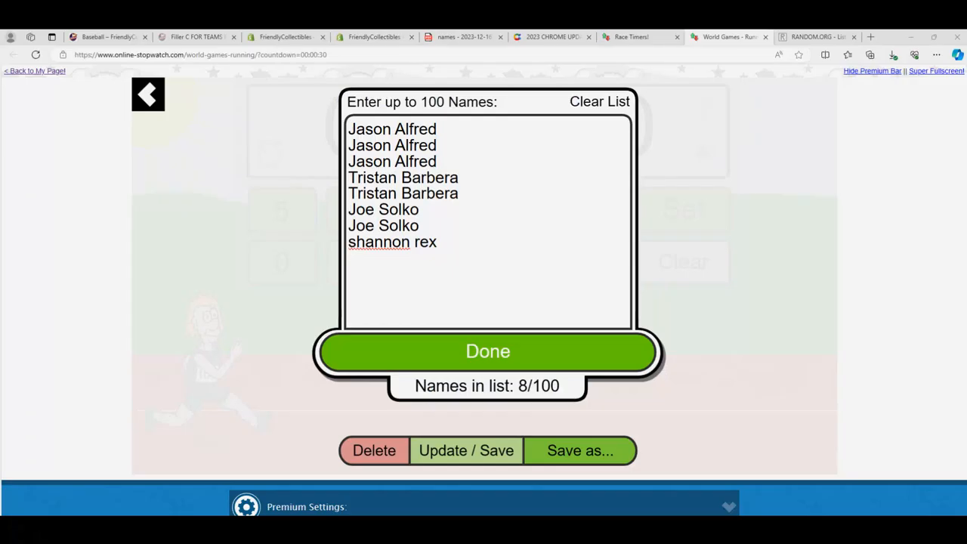
Confirm the eight entrant names and shuffle the runners' starting positions twice.
{"action": "left_click_drag", "start_coordinate": [381, 209], "coordinate": [436, 242]}
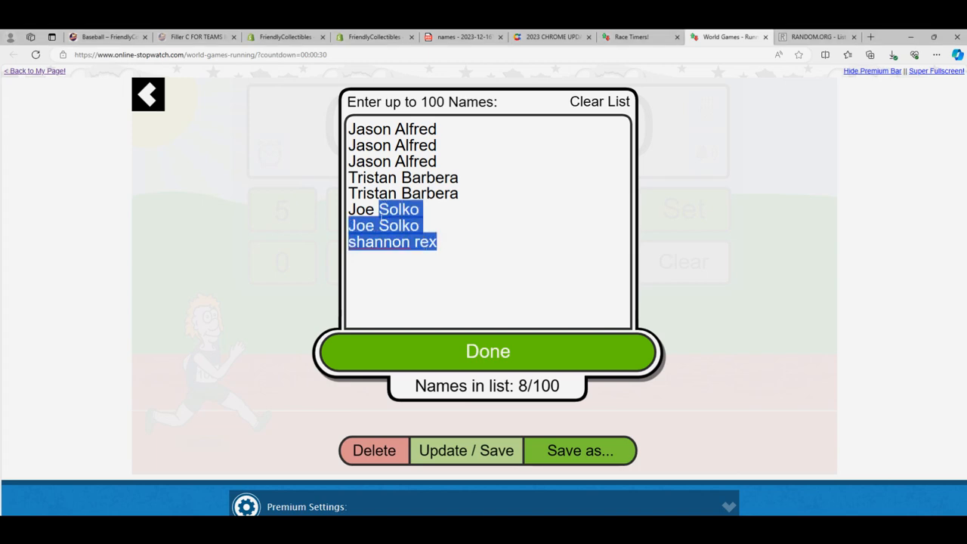
{"action": "key", "text": "ctrl+a"}
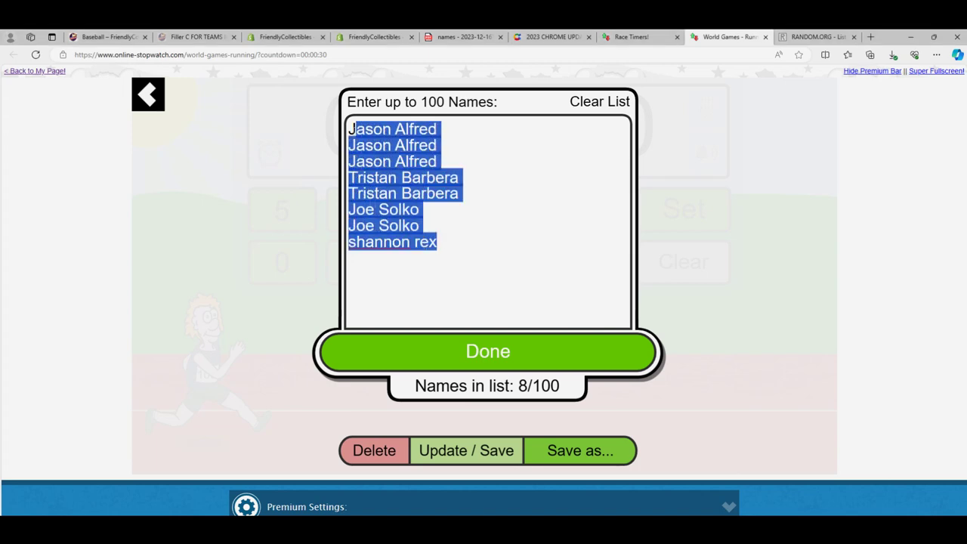
{"action": "left_click", "coordinate": [486, 351]}
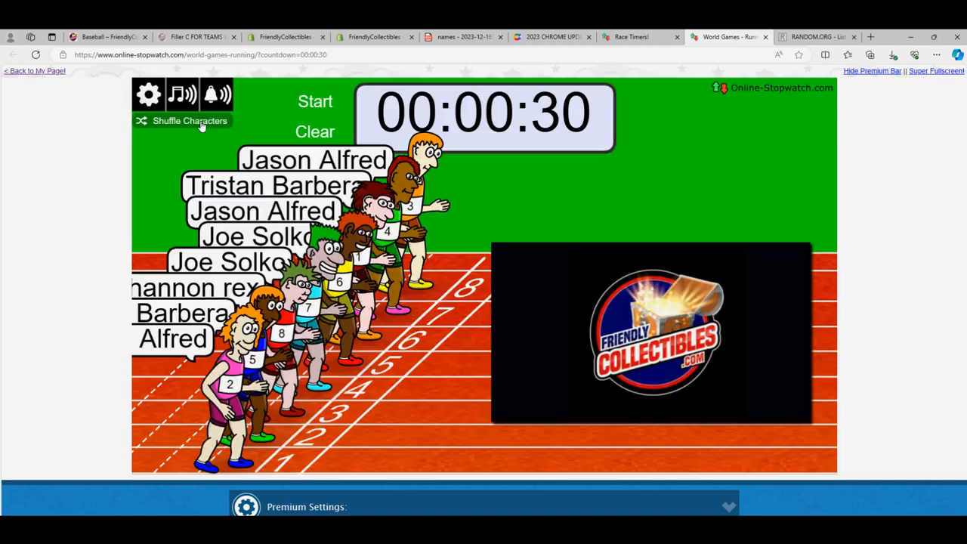
{"action": "left_click", "coordinate": [189, 121]}
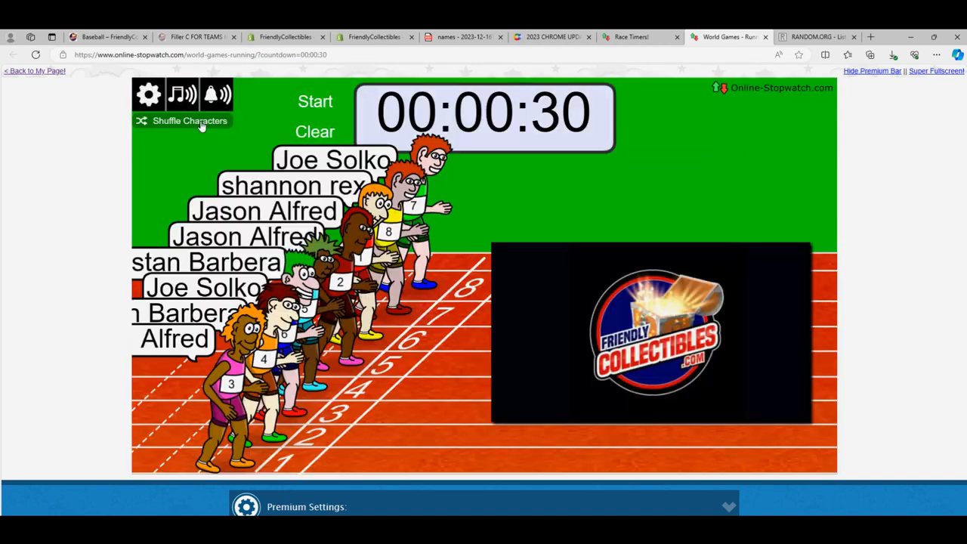
{"action": "left_click", "coordinate": [190, 121]}
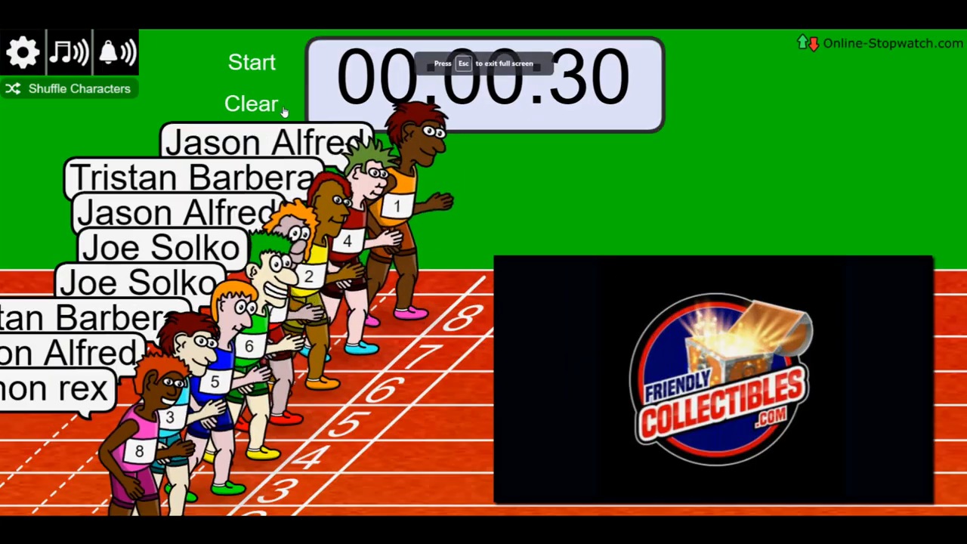
Start the 30-second race and let it run to the final results table.
{"action": "left_click", "coordinate": [250, 62]}
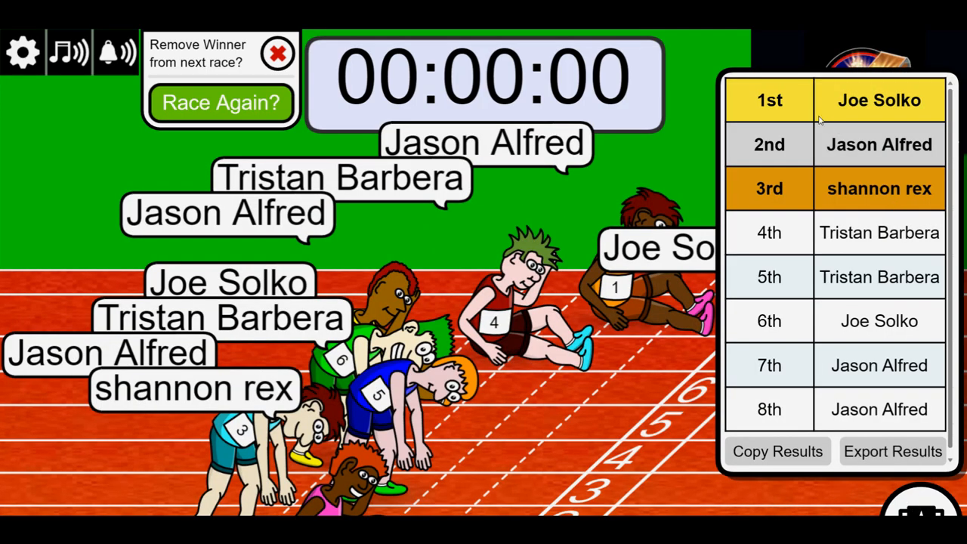
{"action": "double_click", "coordinate": [873, 100]}
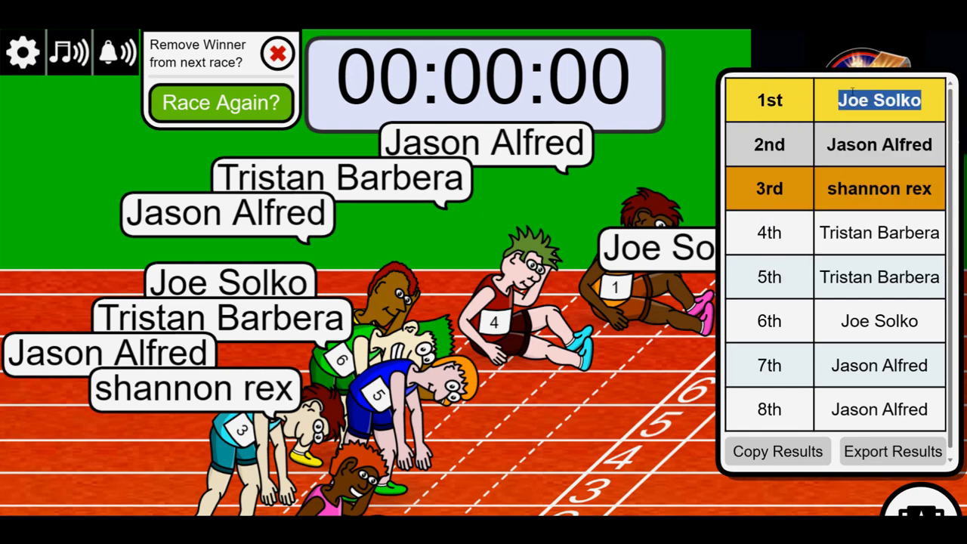
{"action": "mouse_move", "coordinate": [657, 227]}
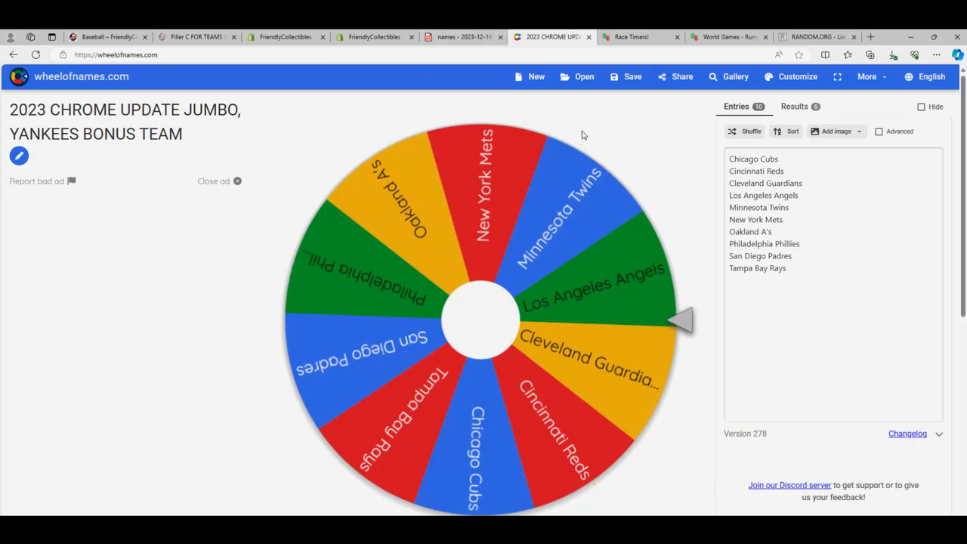
Spin the team wheel until it lands on Los Angeles Angels, then remove that team.
{"action": "left_click", "coordinate": [480, 317]}
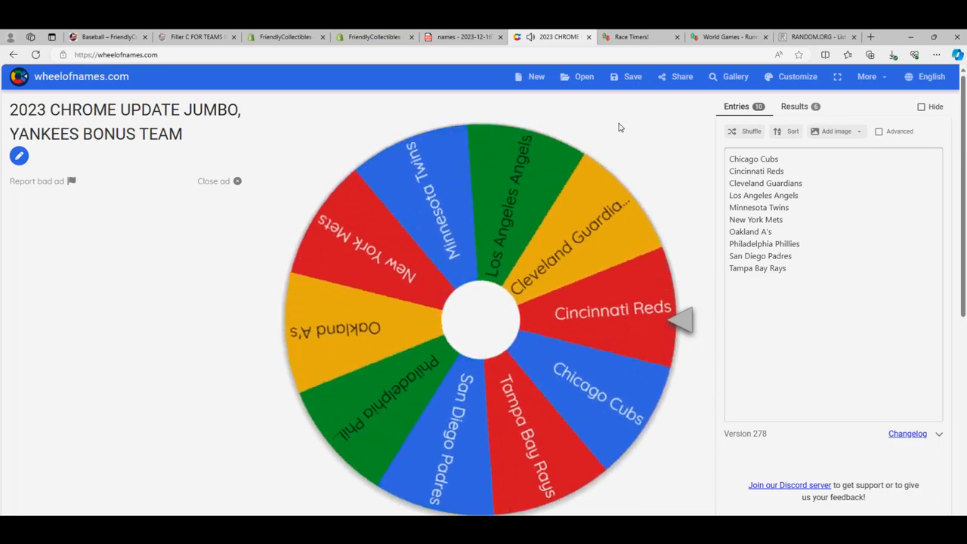
{"action": "left_click", "coordinate": [480, 317]}
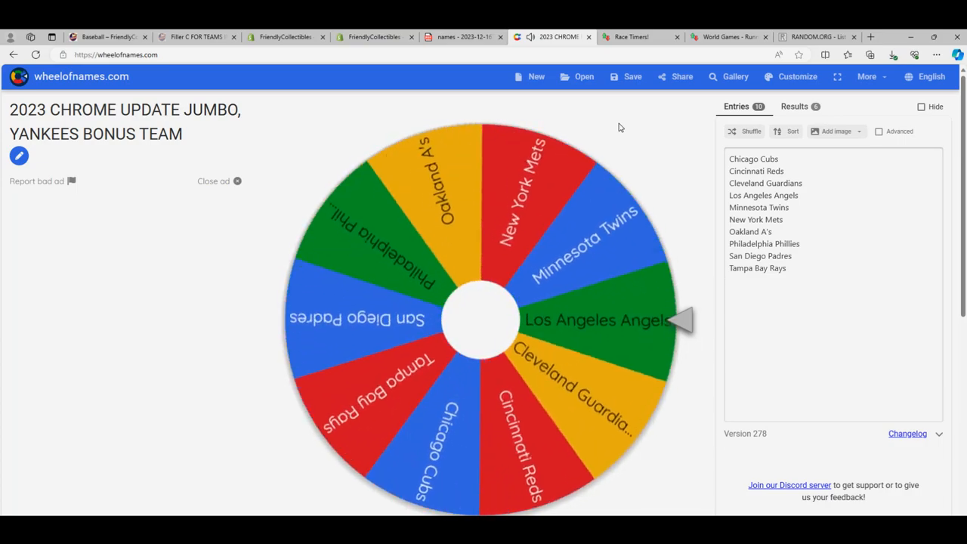
{"action": "left_click", "coordinate": [483, 321]}
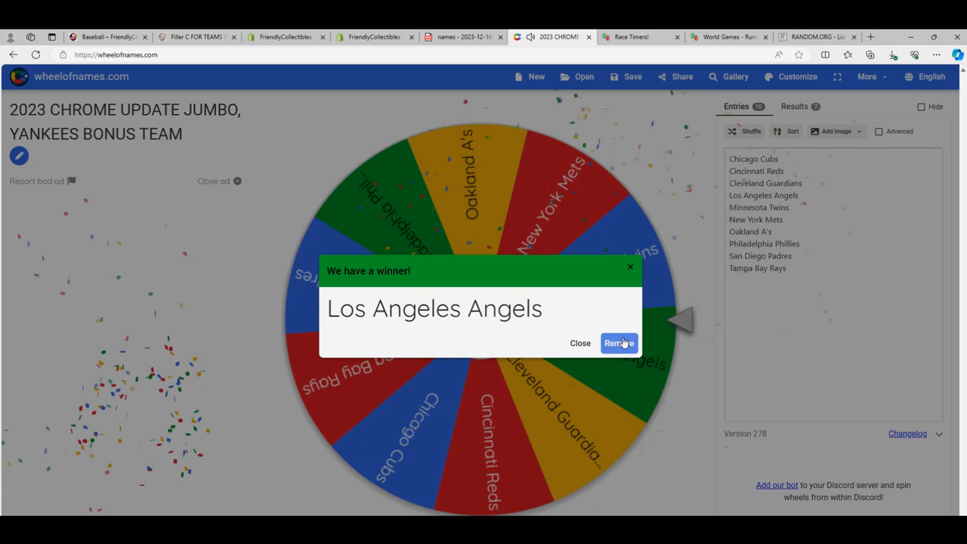
{"action": "left_click", "coordinate": [619, 343]}
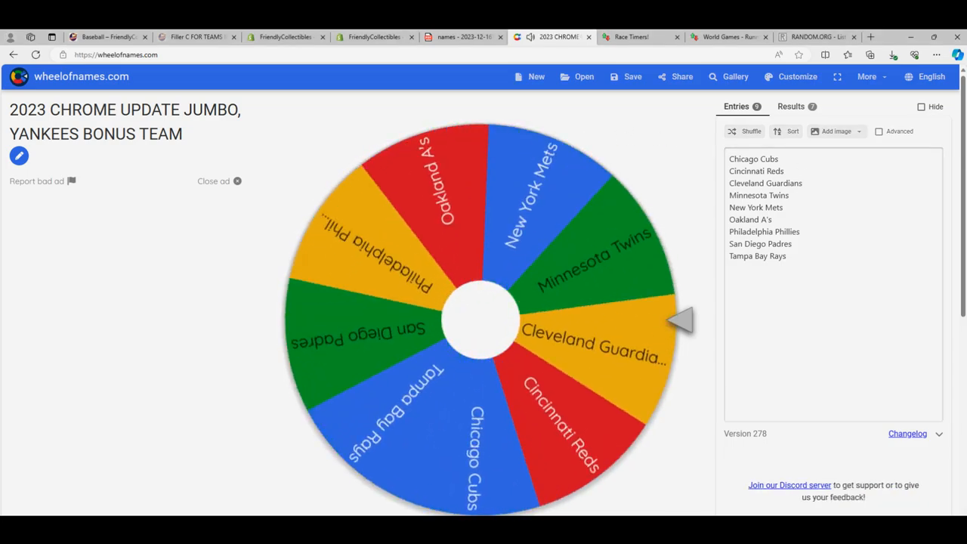
Spin the team wheel and remove the winning Philadelphia Phillies.
{"action": "left_click", "coordinate": [484, 318]}
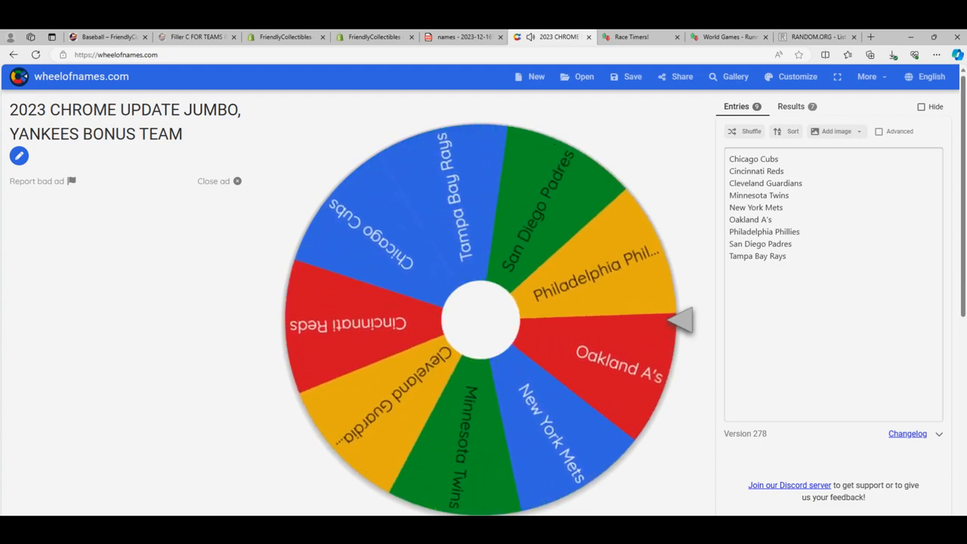
{"action": "left_click", "coordinate": [478, 320]}
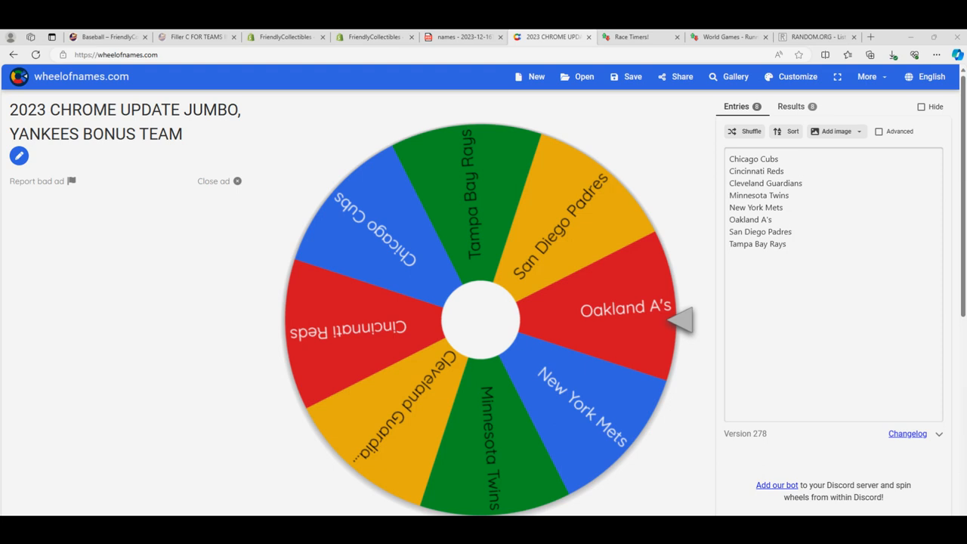
{"action": "mouse_move", "coordinate": [658, 231]}
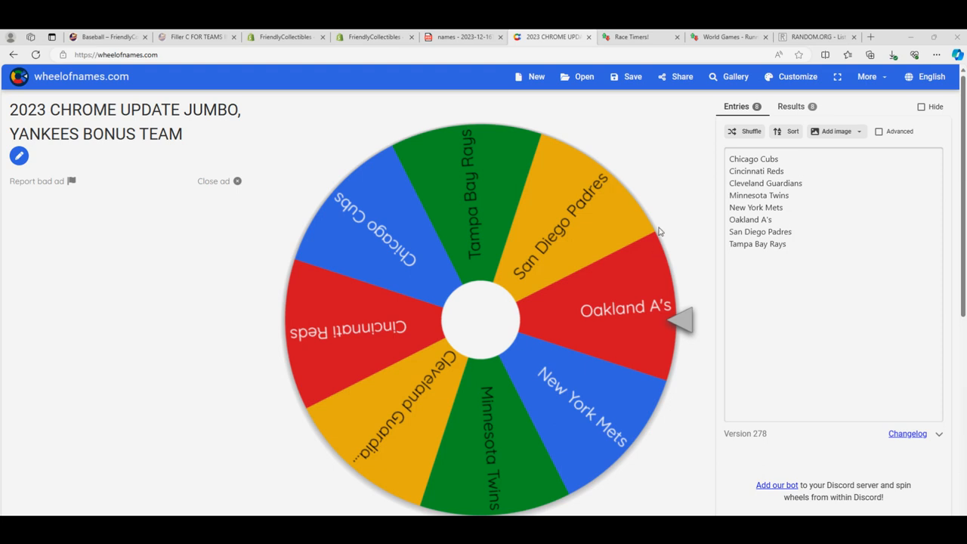
{"action": "mouse_move", "coordinate": [347, 227]}
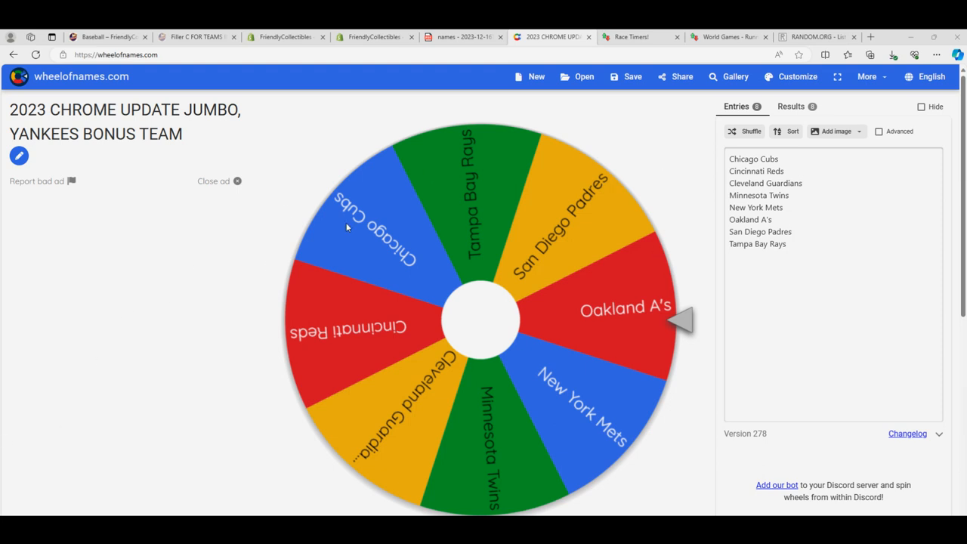
{"action": "mouse_move", "coordinate": [647, 42]}
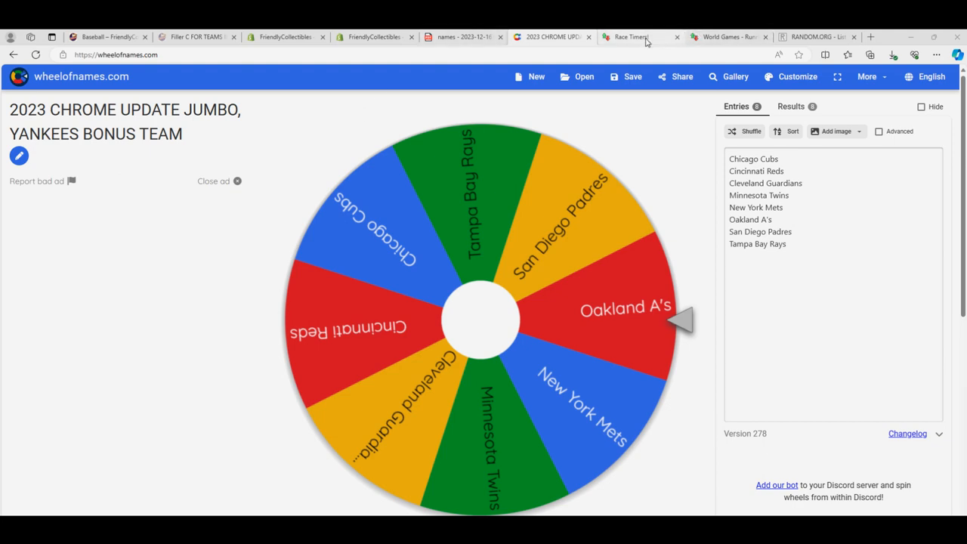
{"action": "left_click", "coordinate": [728, 37]}
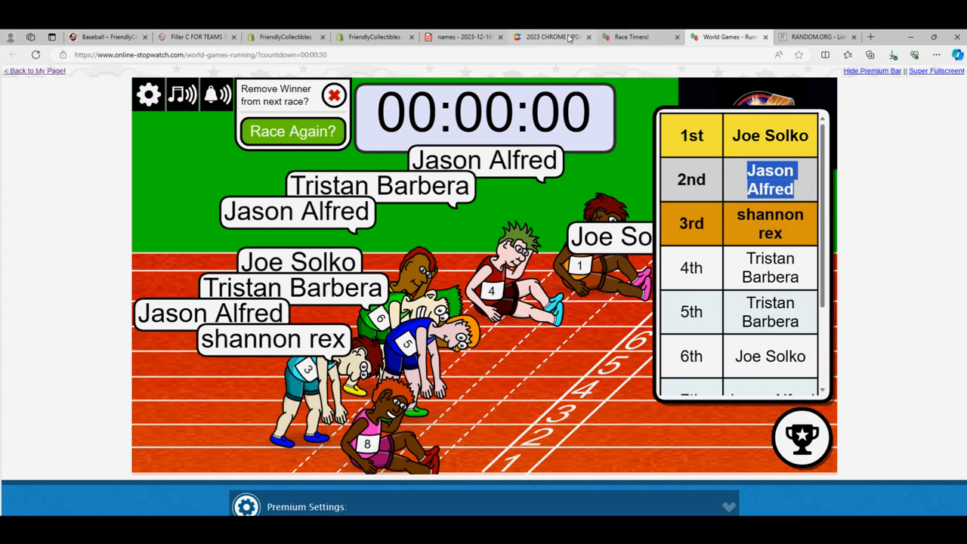
{"action": "left_click", "coordinate": [550, 36]}
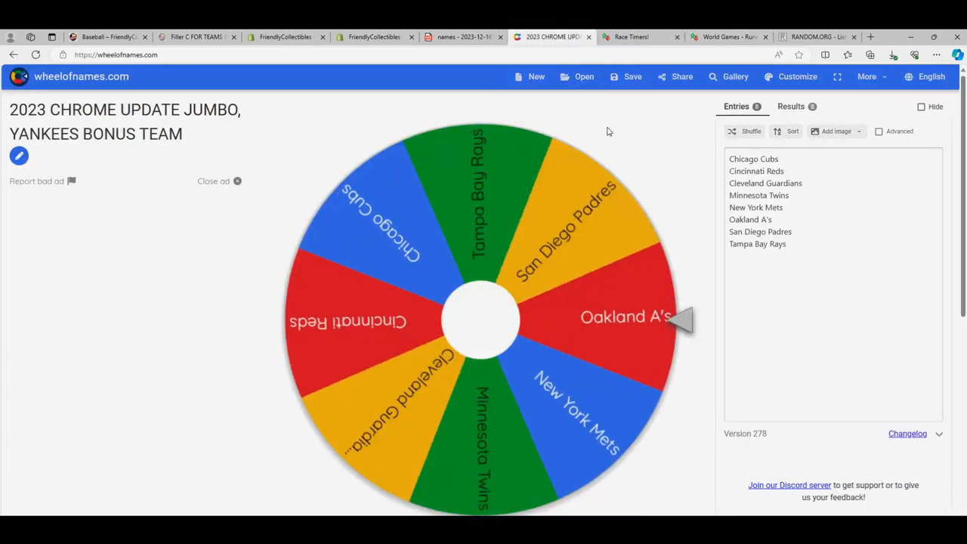
Spin the team wheel and remove the winning Cleveland Guardians.
{"action": "left_click", "coordinate": [480, 317]}
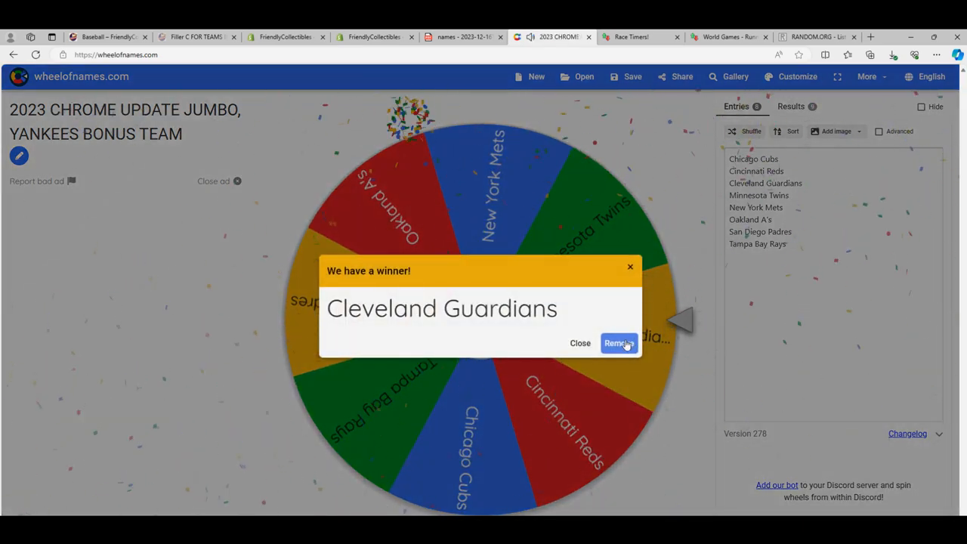
{"action": "left_click", "coordinate": [618, 343]}
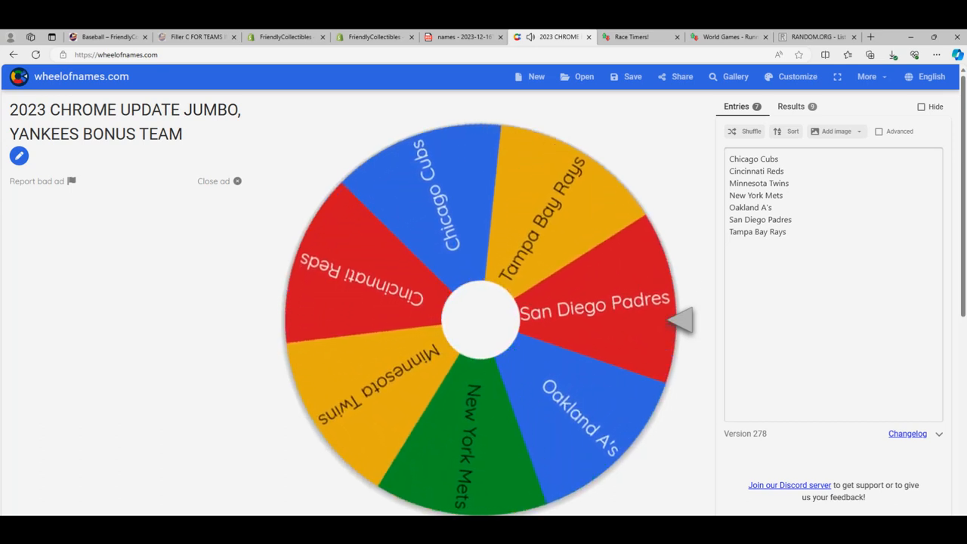
Spin the team wheel and remove the winning San Diego Padres, leaving six teams.
{"action": "left_click", "coordinate": [477, 313]}
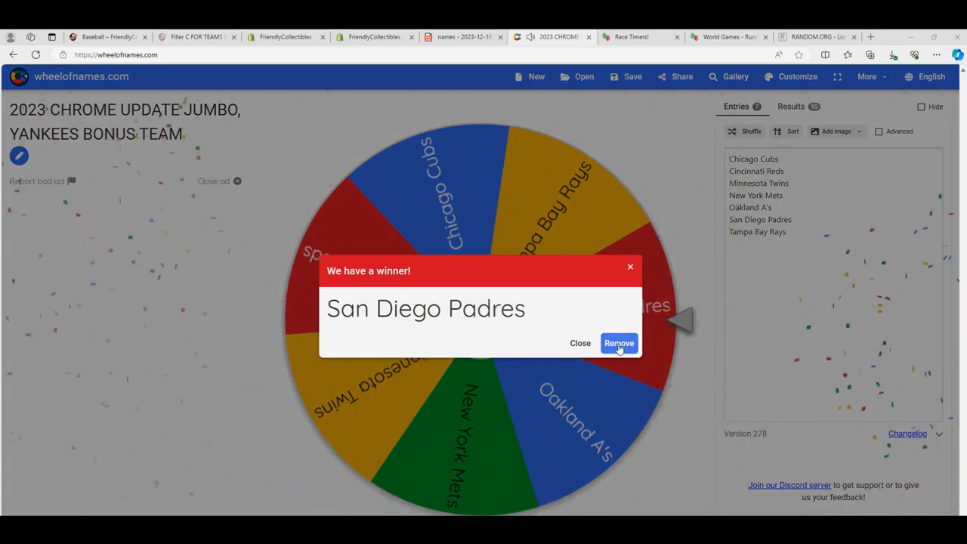
{"action": "left_click", "coordinate": [619, 342]}
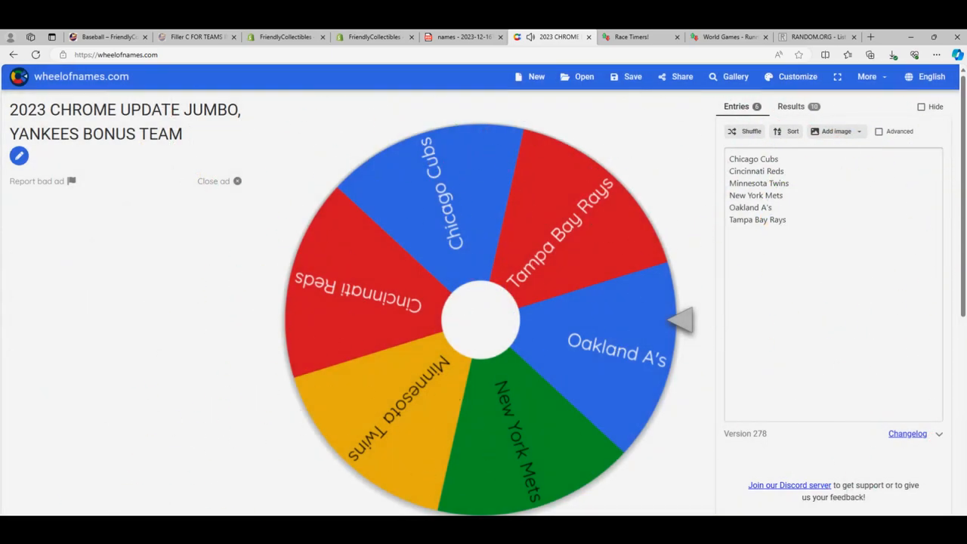